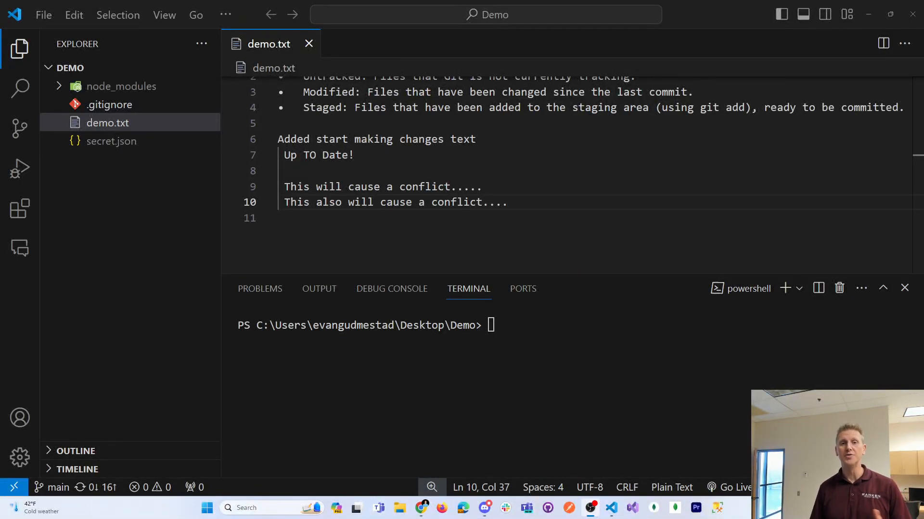
pyautogui.moveTo(777, 282)
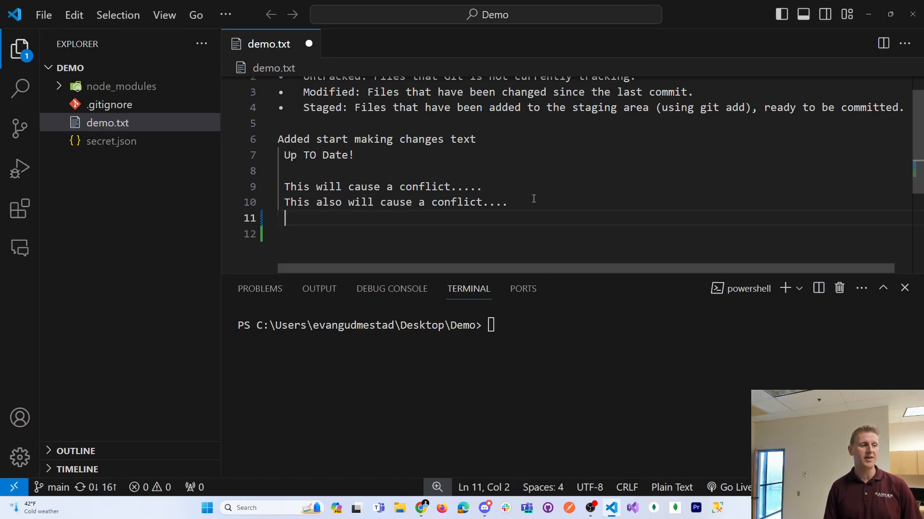
# Add the line "This is my 3rd conflict." to demo.txt and save it
pyautogui.write('This is my 3rd')
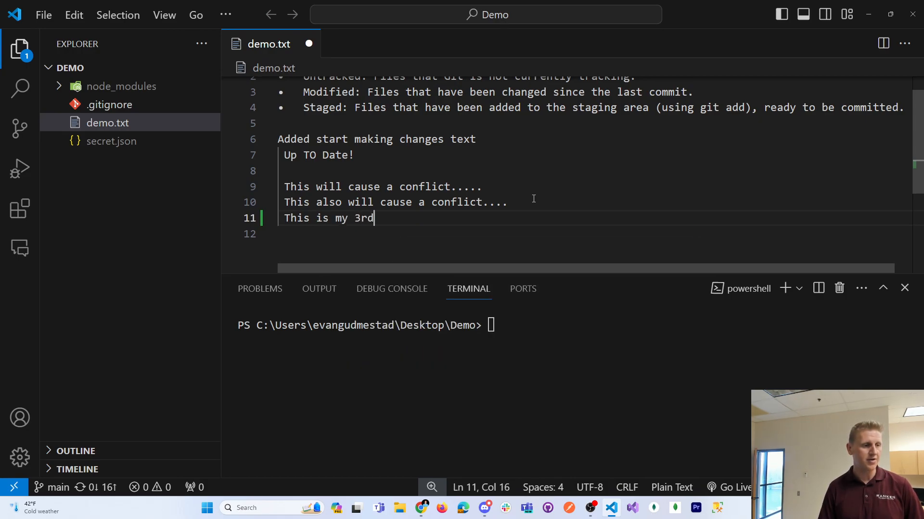
pyautogui.write('conflict.')
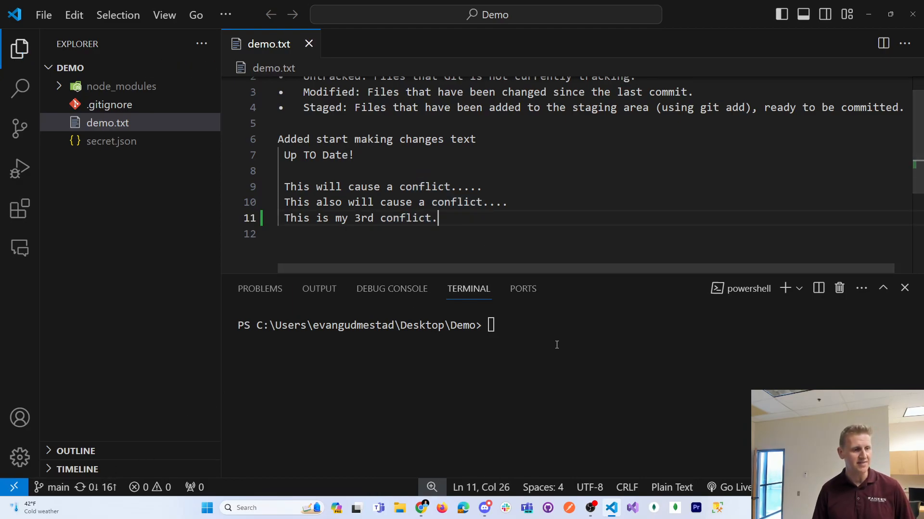
# Commit the change on main with git commit -am 'changesonMain'
pyautogui.write('go')
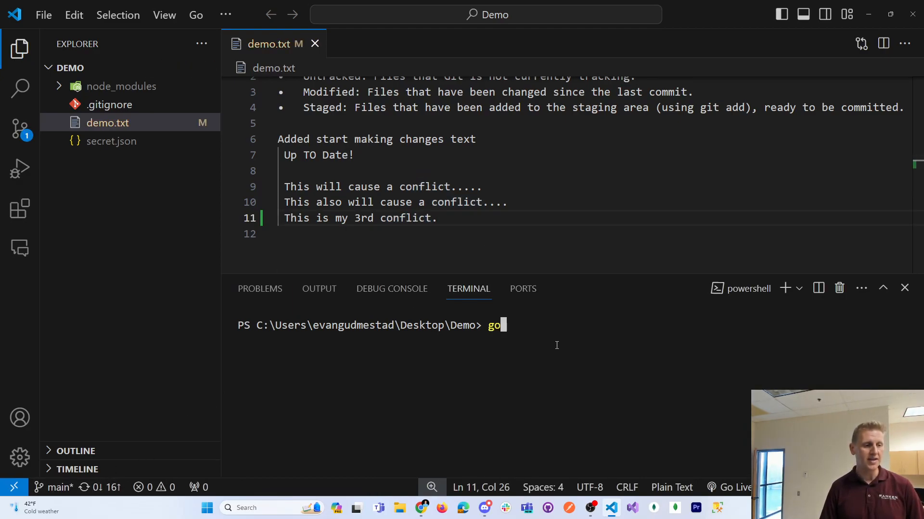
pyautogui.write('it commit -am')
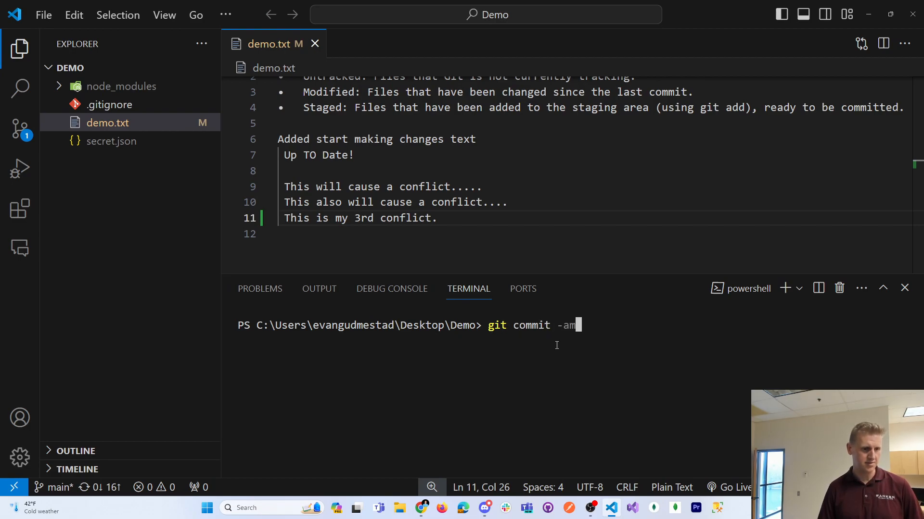
pyautogui.write("'cha")
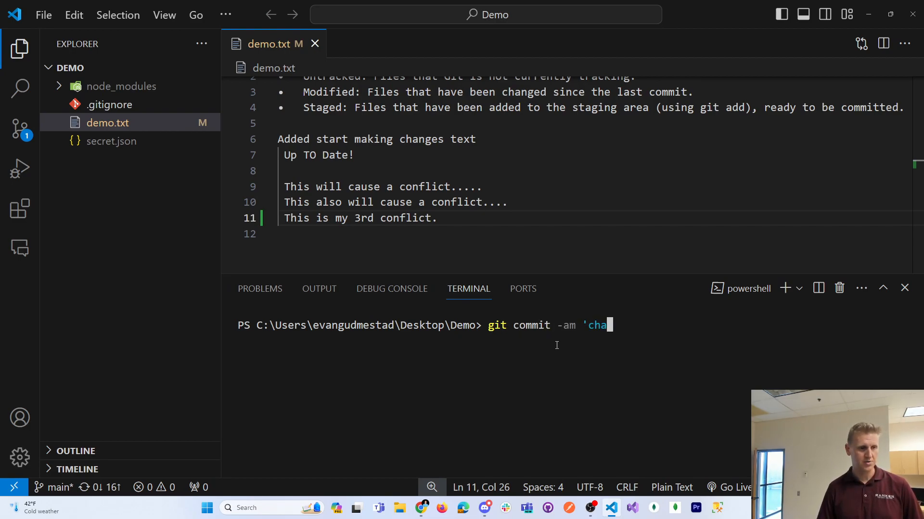
pyautogui.write("ngesonMain'")
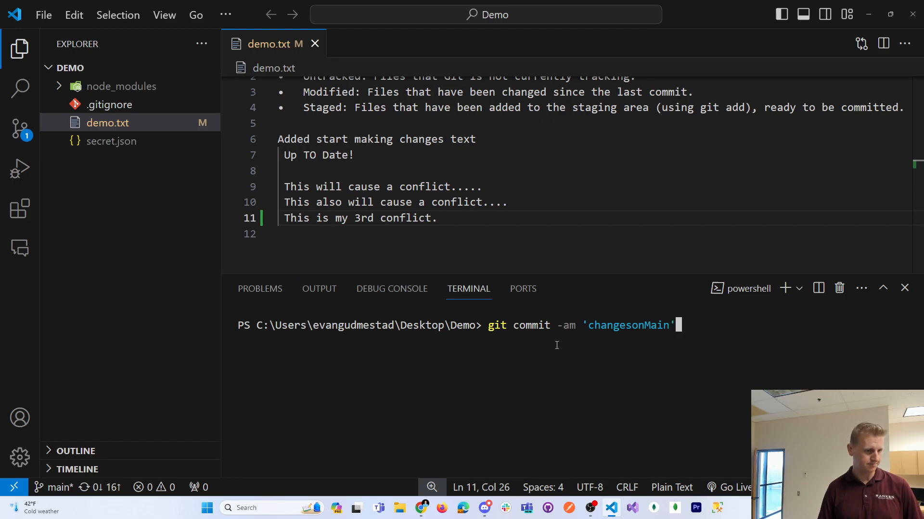
pyautogui.press('Enter')
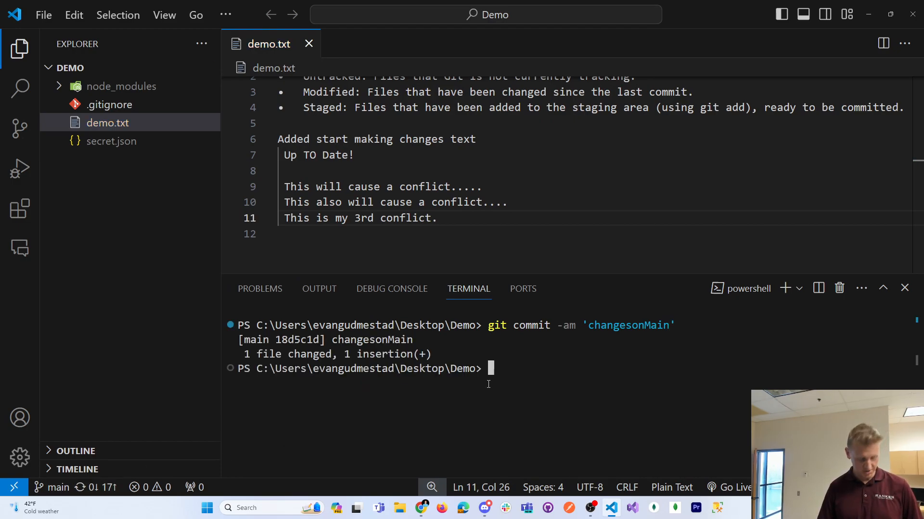
# Switch to GudmestadBranch with git checkout GudmestadBranch
pyautogui.write('git')
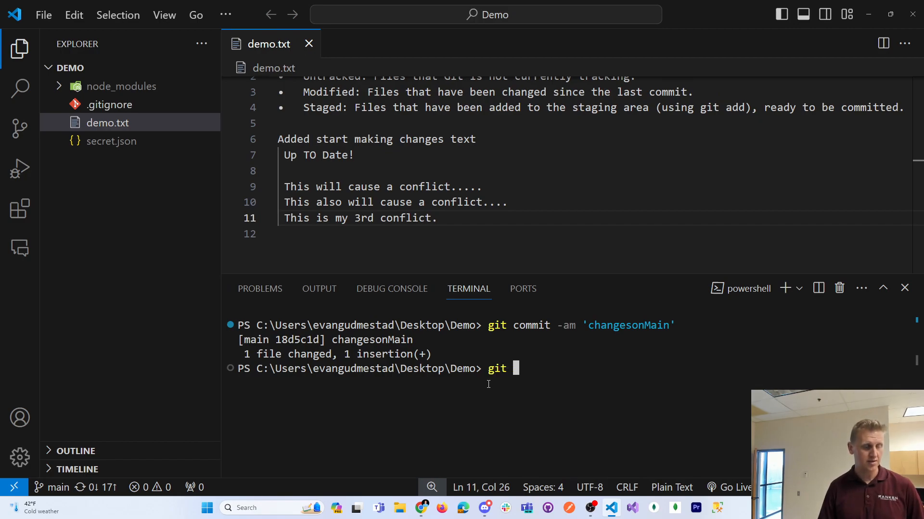
pyautogui.write('checkout')
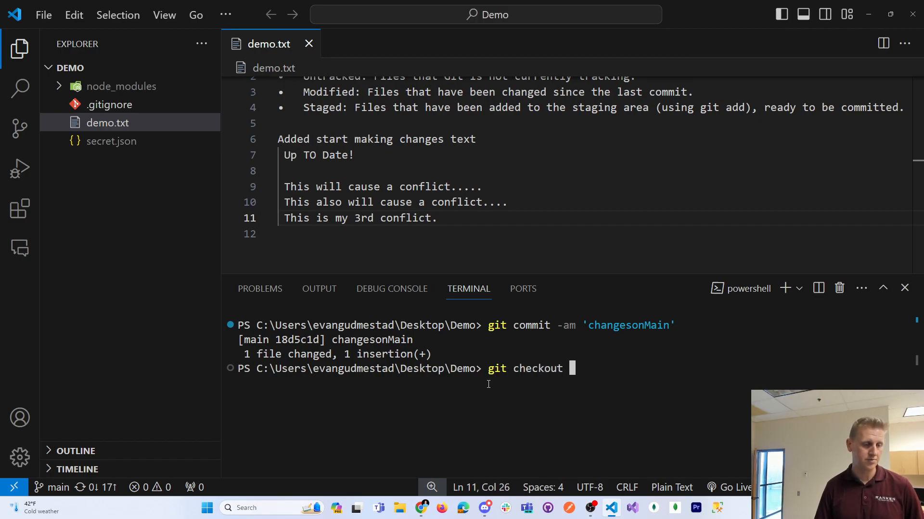
pyautogui.write('GudmestadBranch')
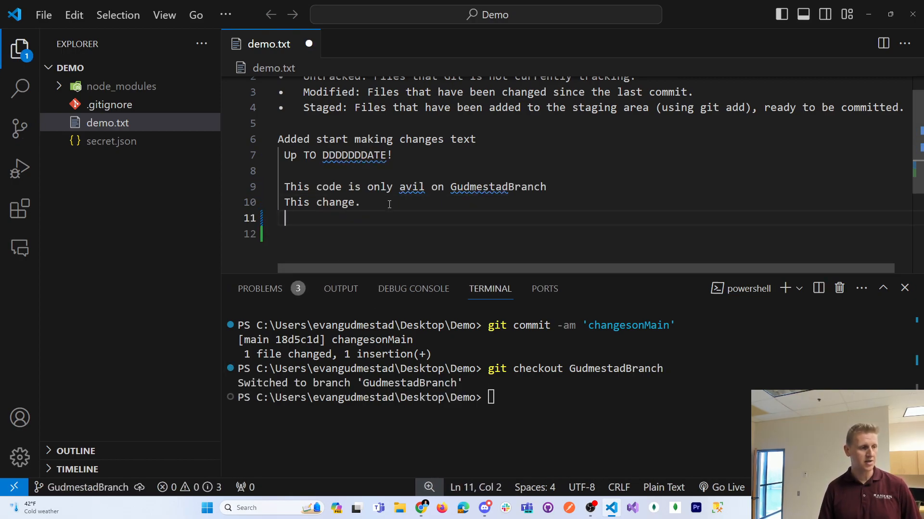
# Add the line "A Change on GudmestadBranch" to demo.txt
pyautogui.write('A Change')
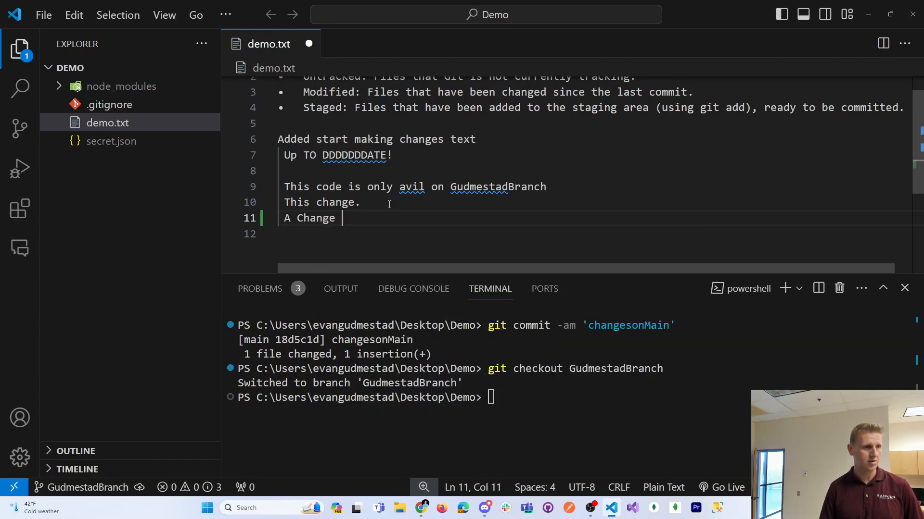
pyautogui.write('on Gudmest')
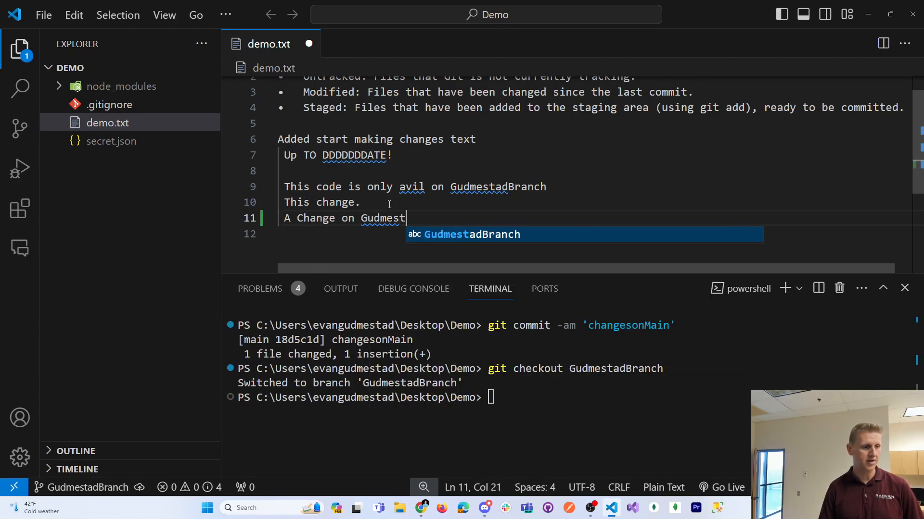
pyautogui.press('Tab')
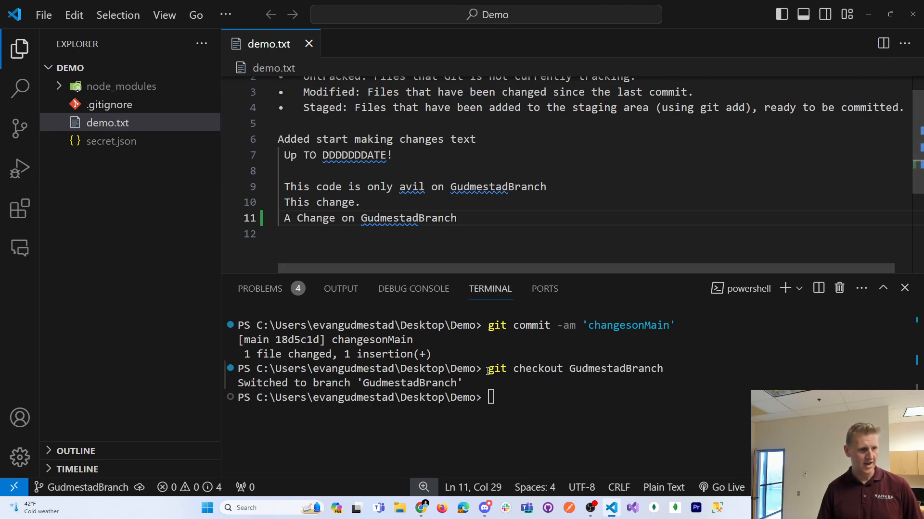
# Commit the edit on GudmestadBranch with git commit -am 'changesonGB'
pyautogui.write('git commit -am')
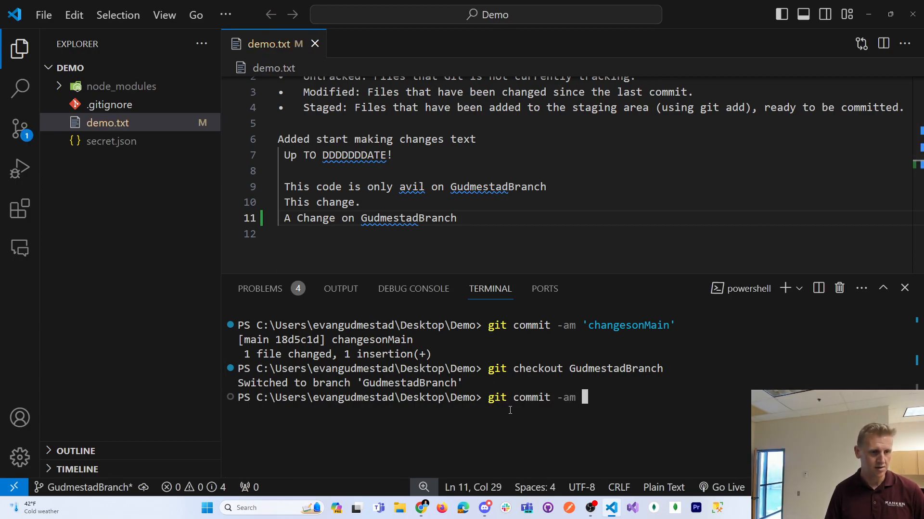
pyautogui.write("'changeson")
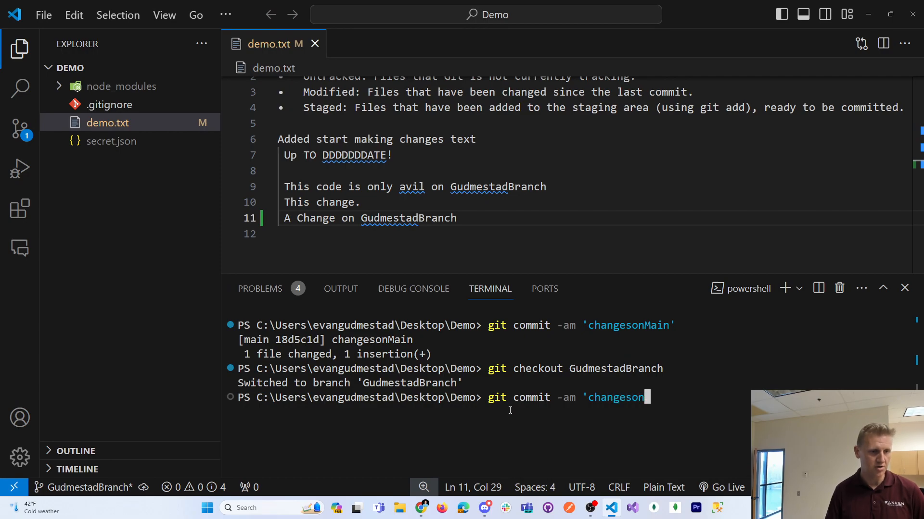
pyautogui.press('Enter')
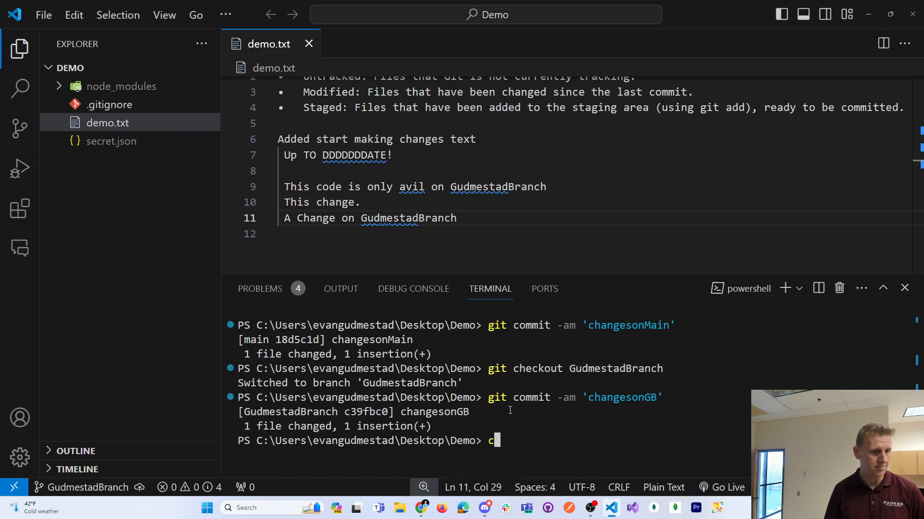
pyautogui.press('Backspace')
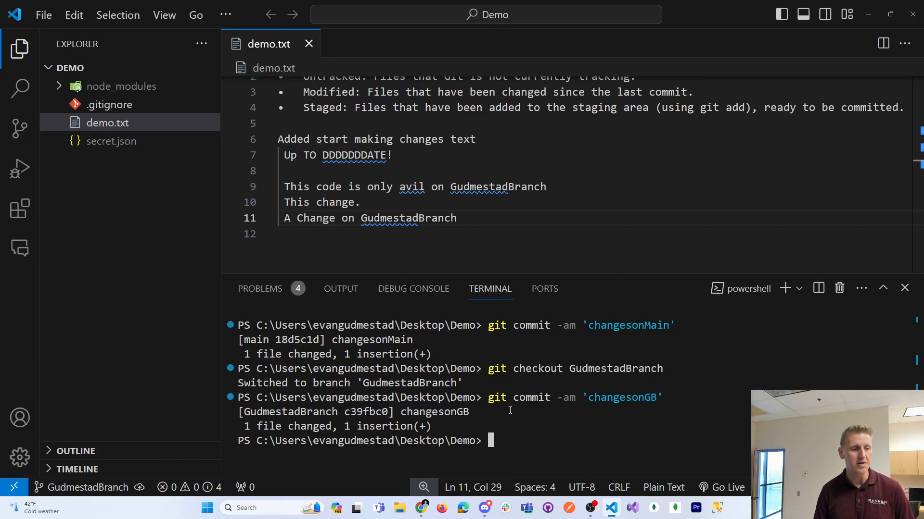
# Switch back to main with git checkout main
pyautogui.write('git')
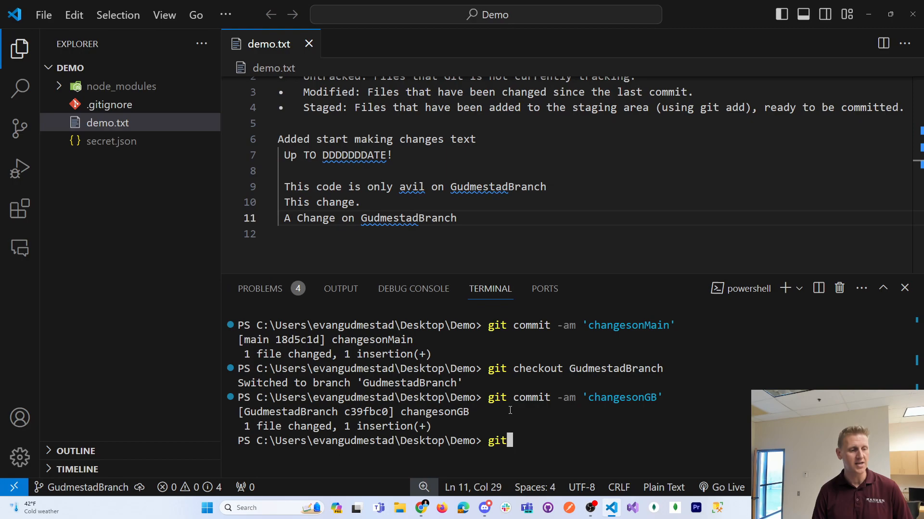
pyautogui.write('checkout m')
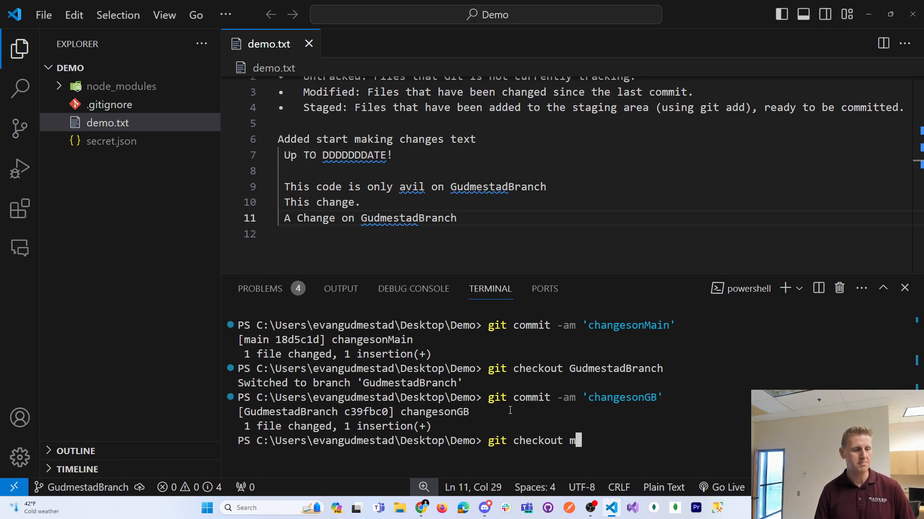
pyautogui.press('Enter')
pyautogui.write('git')
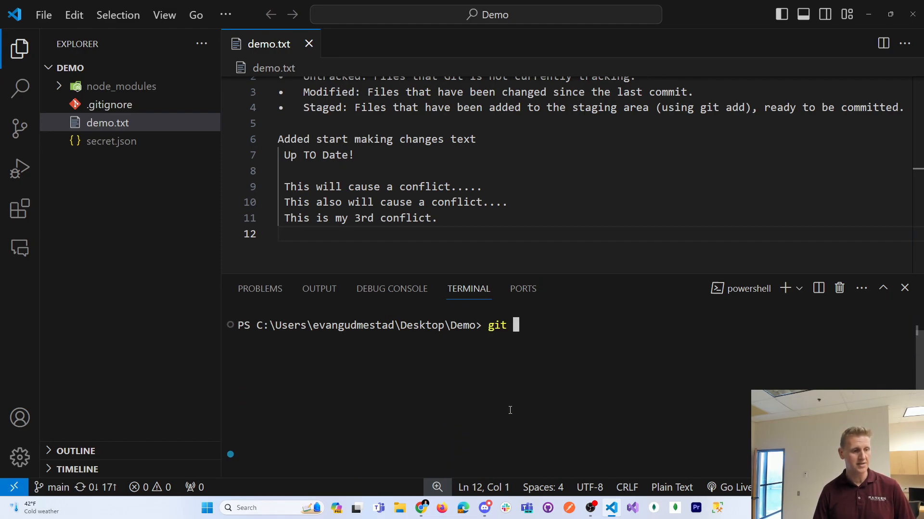
# Start the merge command git merge GudmestadBranch on main
pyautogui.write('merge')
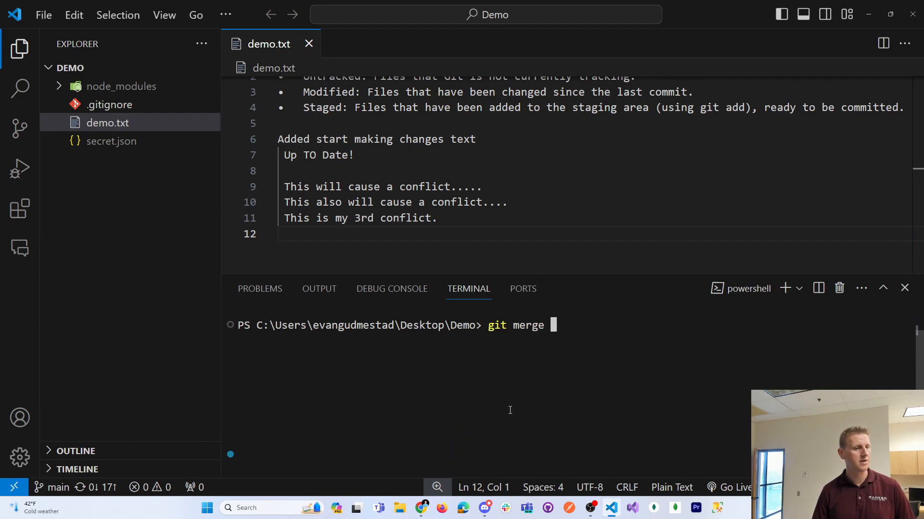
pyautogui.write('GudmestadBranch')
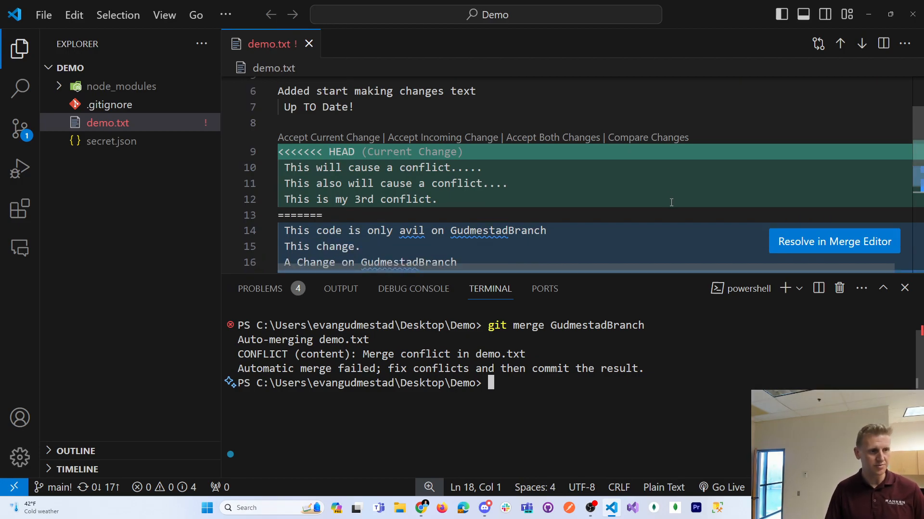
pyautogui.moveTo(658, 204)
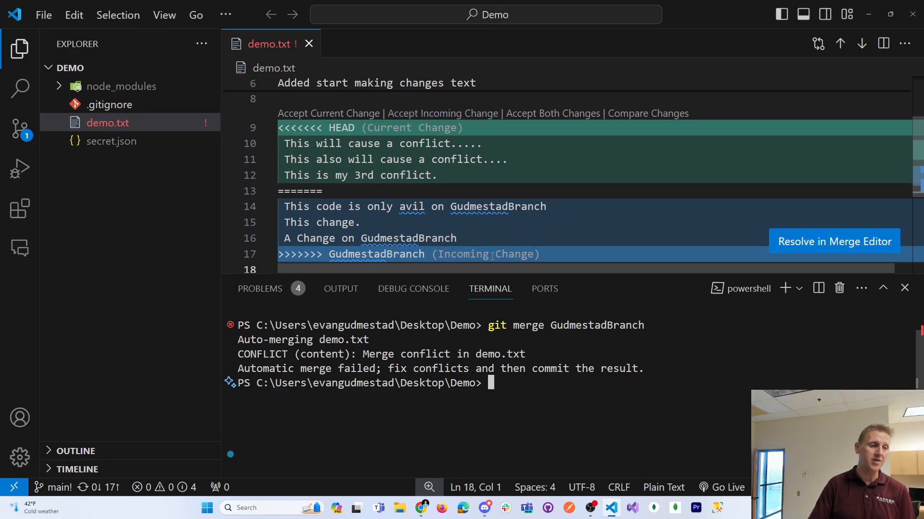
pyautogui.moveTo(553, 116)
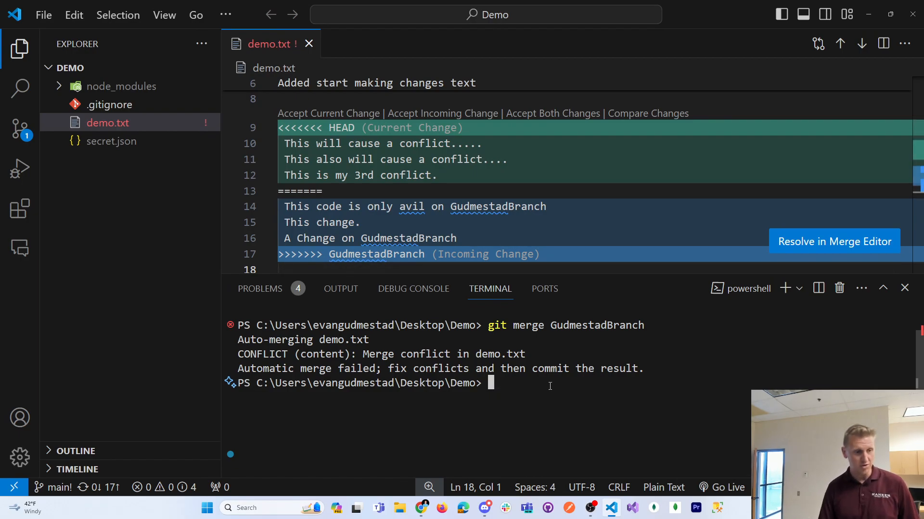
# Abort the in-progress merge with git merge --abort
pyautogui.write('git')
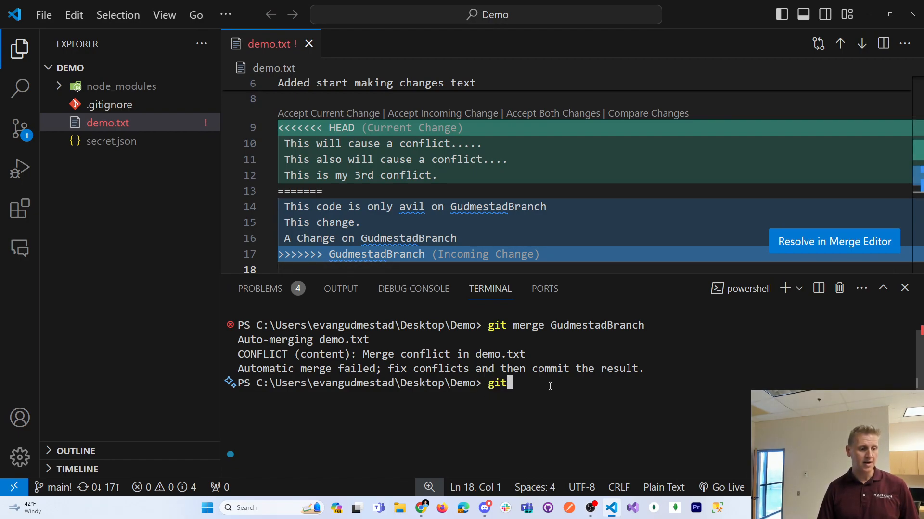
pyautogui.write('merge --abon')
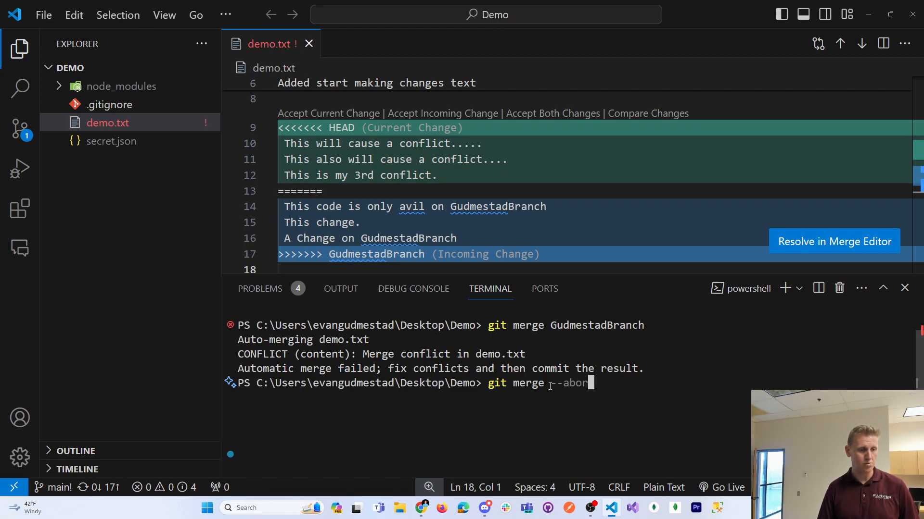
pyautogui.press('Enter')
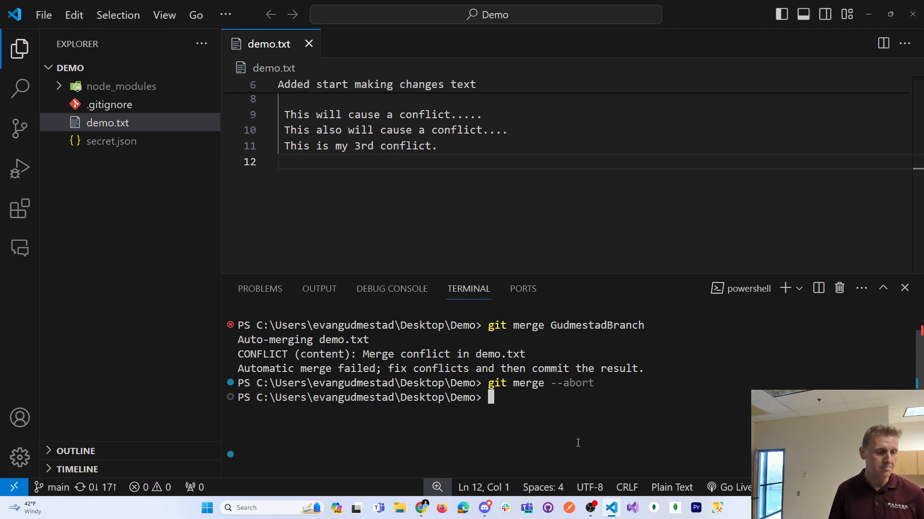
# Rerun git merge GudmestadBranch to reproduce the conflict in demo.txt
pyautogui.write('git merge GudmestadBranch')
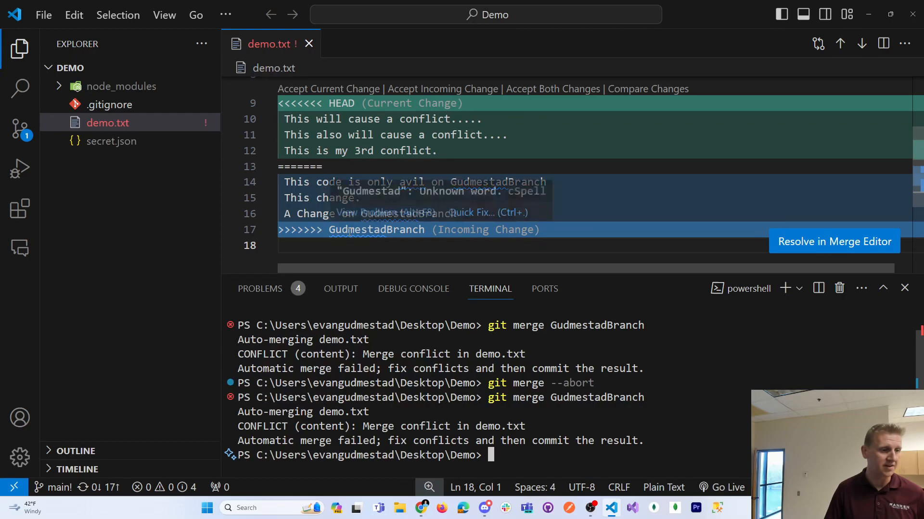
pyautogui.moveTo(512, 190)
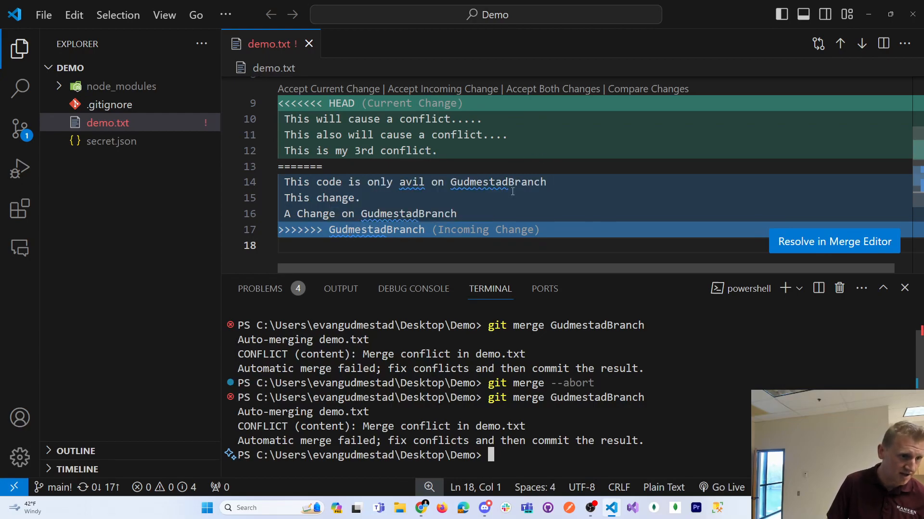
pyautogui.moveTo(450, 89)
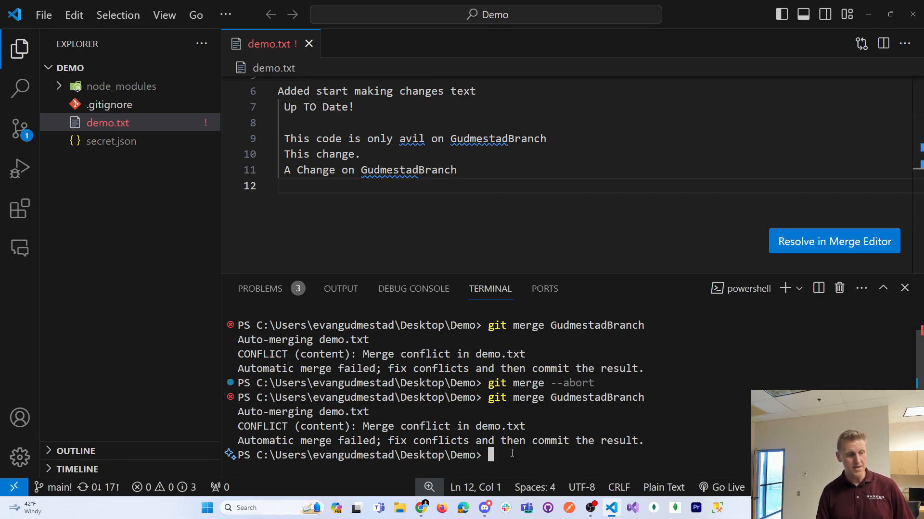
# Commit the resolved merge on main with git commit -am "MergeConflictResolved"
pyautogui.write('git commit -')
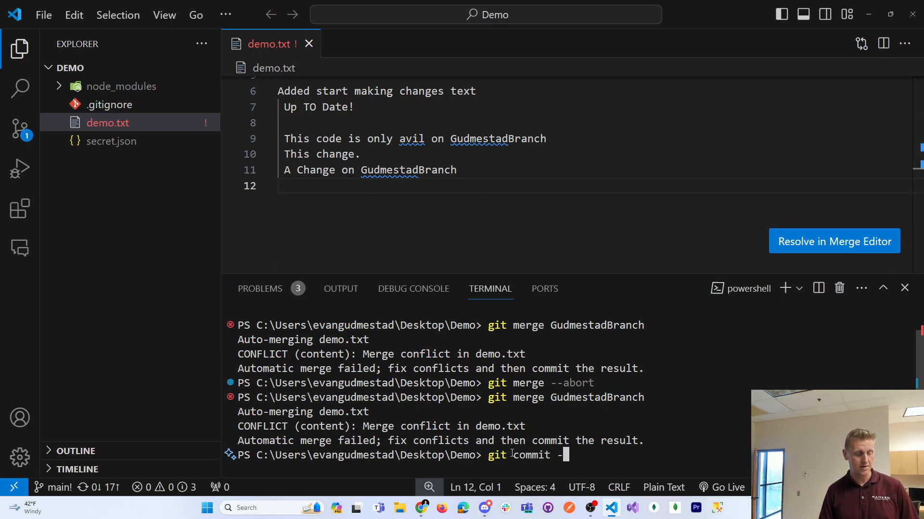
pyautogui.write('am "Merge')
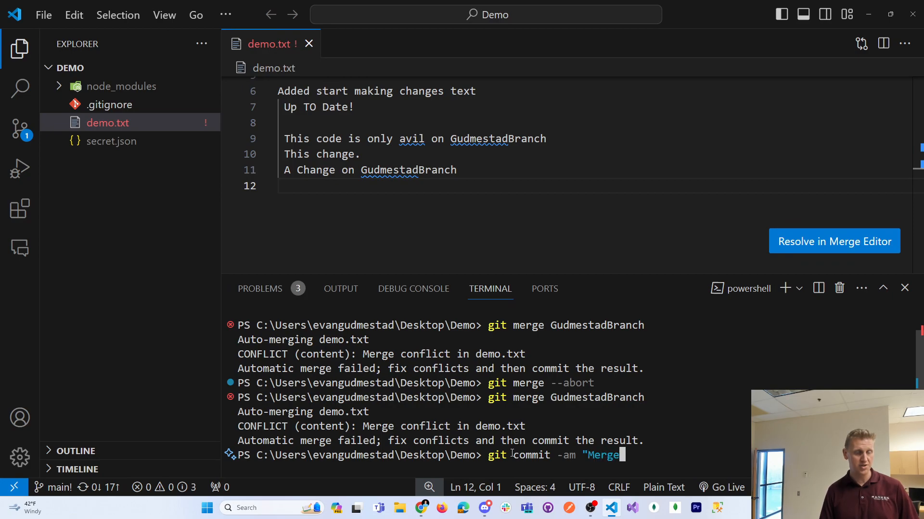
pyautogui.write('ConflictResolved')
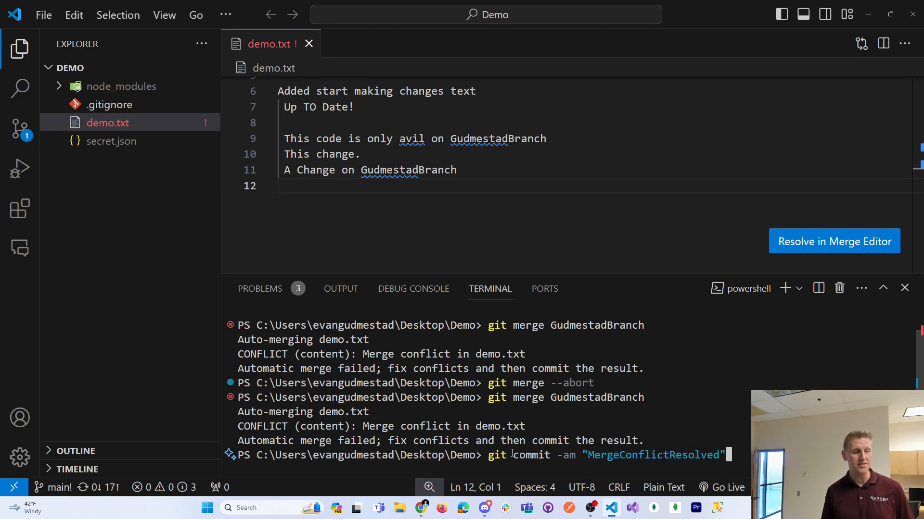
pyautogui.press('Enter')
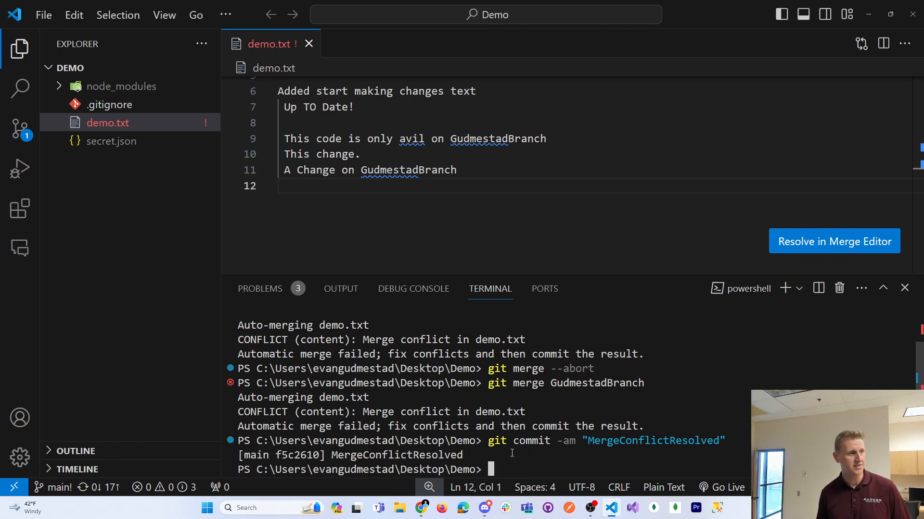